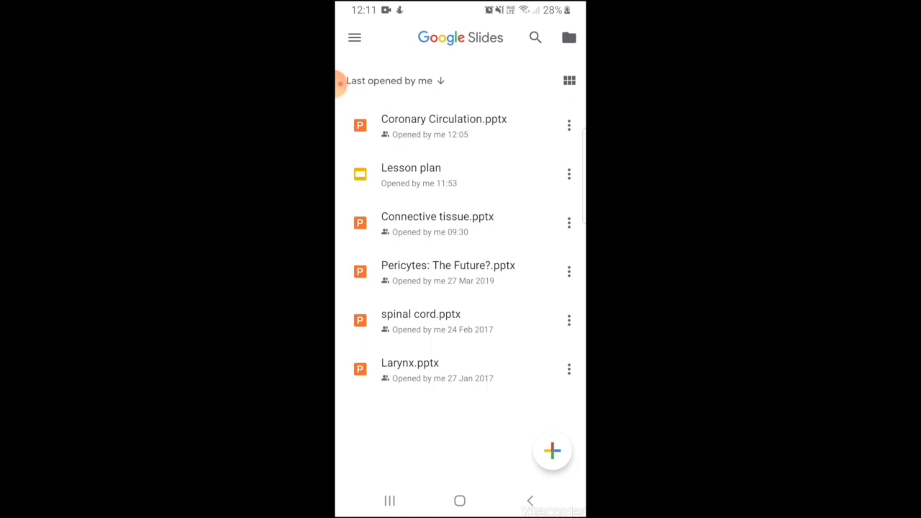
- Browse the Education, Work and Personal template designs, then return to the file list
click(552, 450)
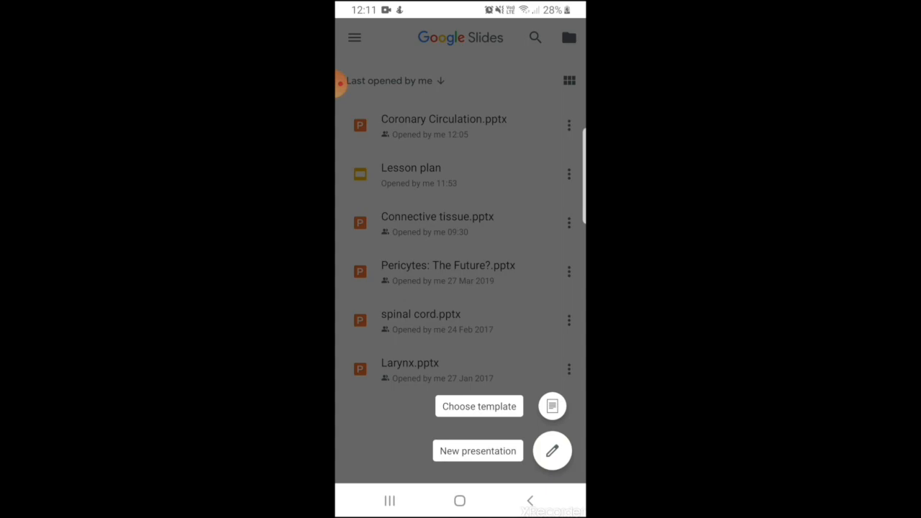
click(479, 406)
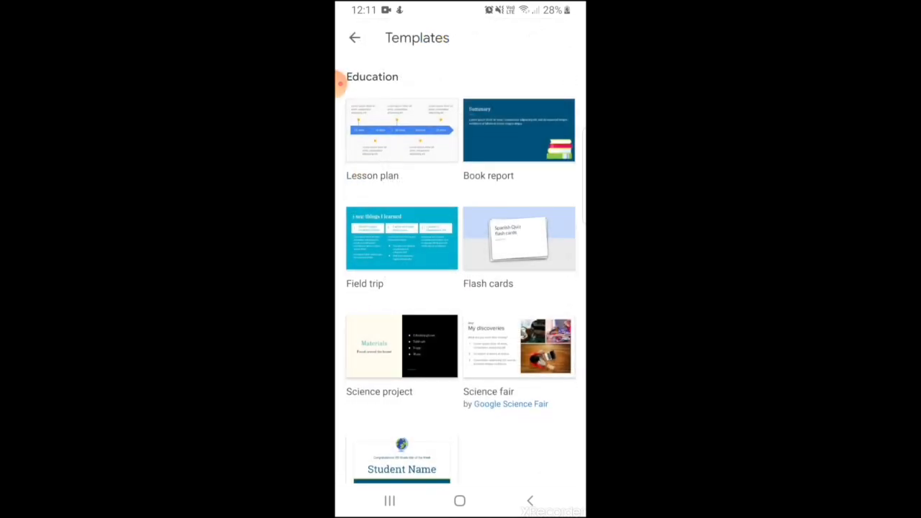
scroll(down, 3)
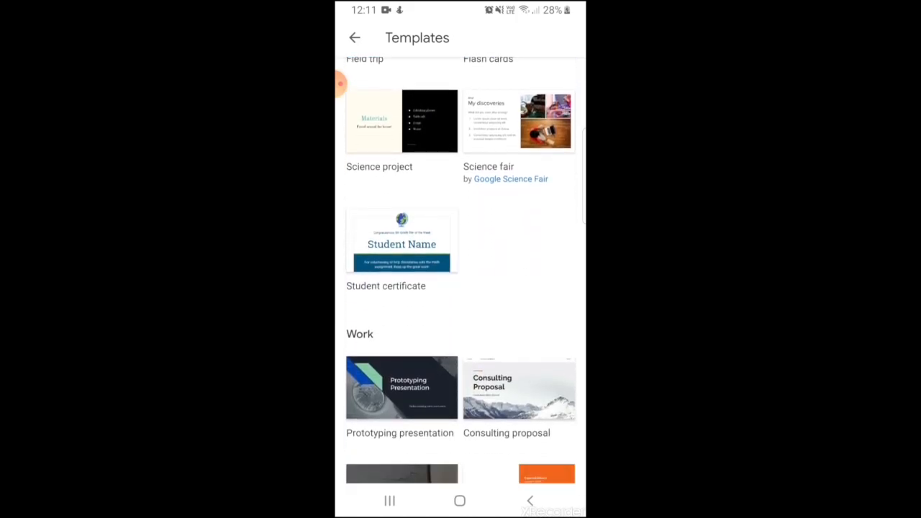
scroll(down, 3)
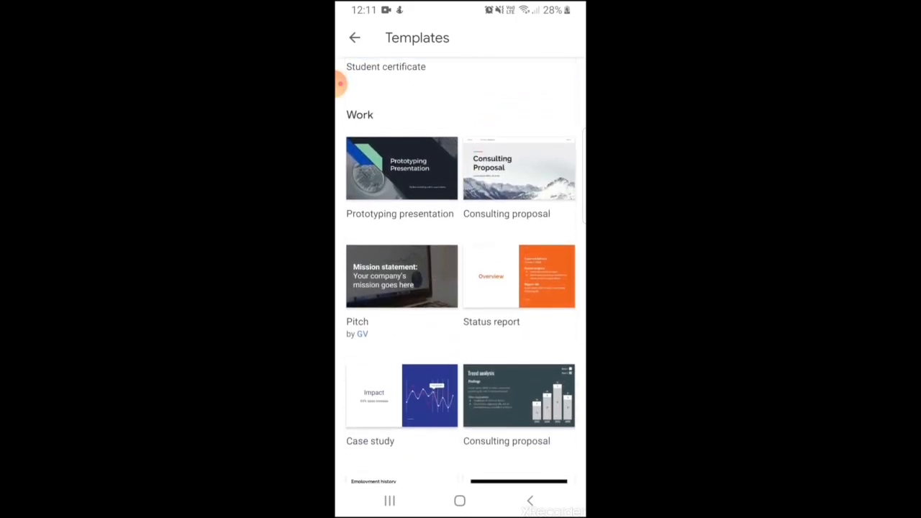
scroll(down, 3)
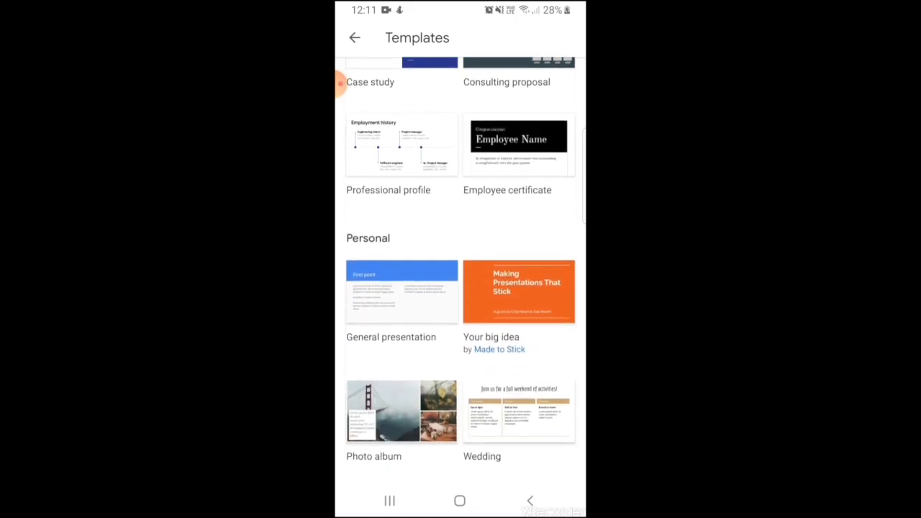
scroll(down, 3)
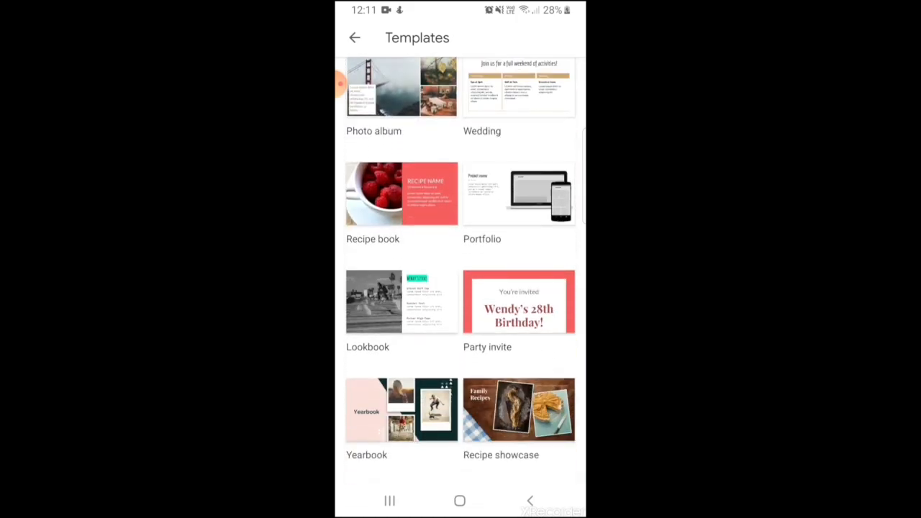
scroll(down, 3)
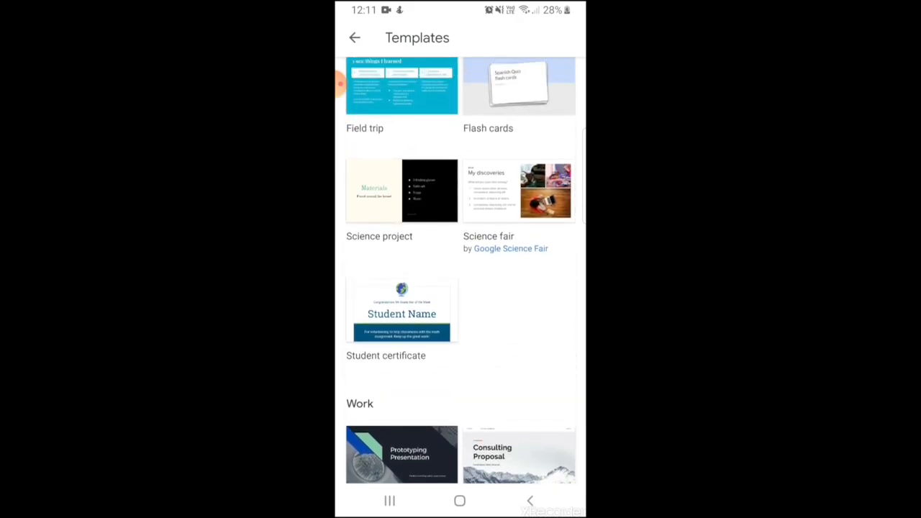
scroll(down, 3)
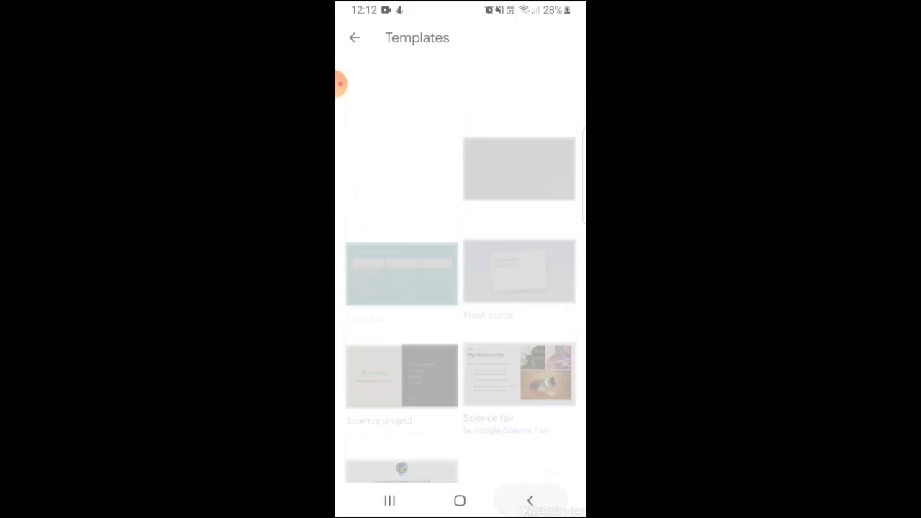
click(354, 37)
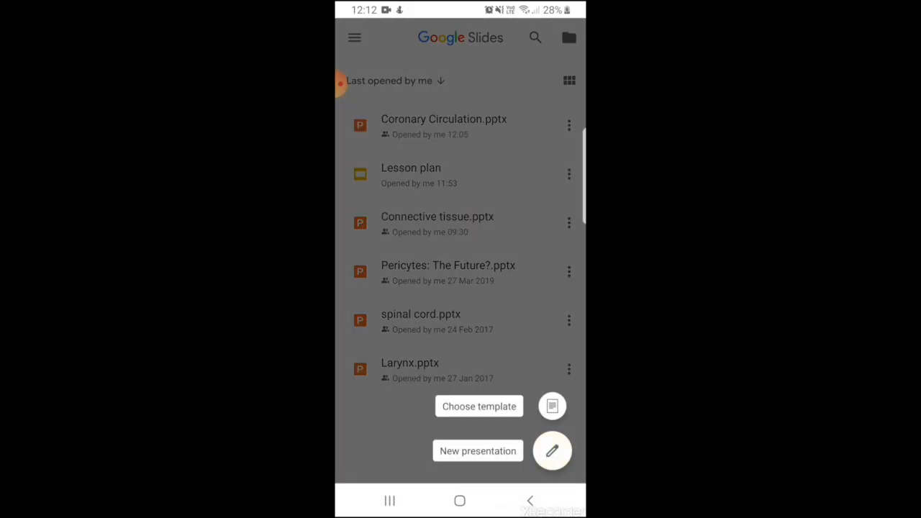
- Start a blank presentation and rename it 'Lesson Plan - Our universe'
click(478, 451)
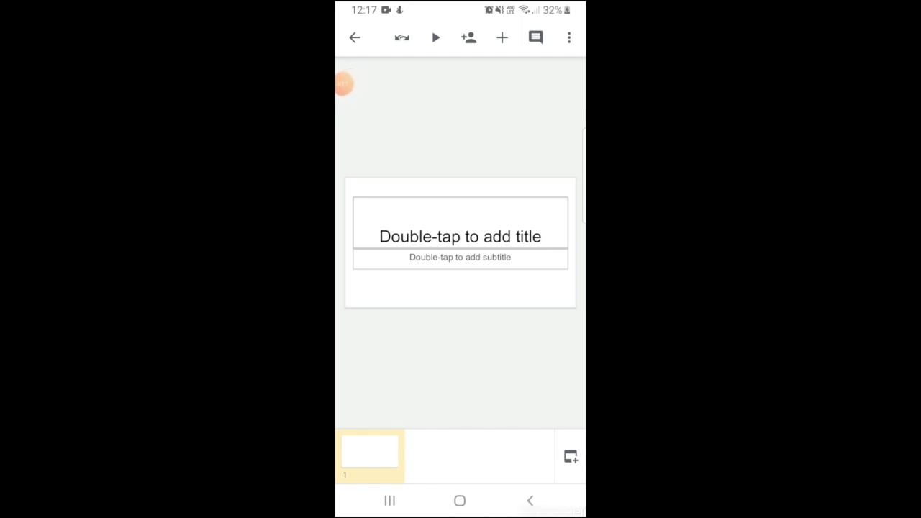
click(569, 38)
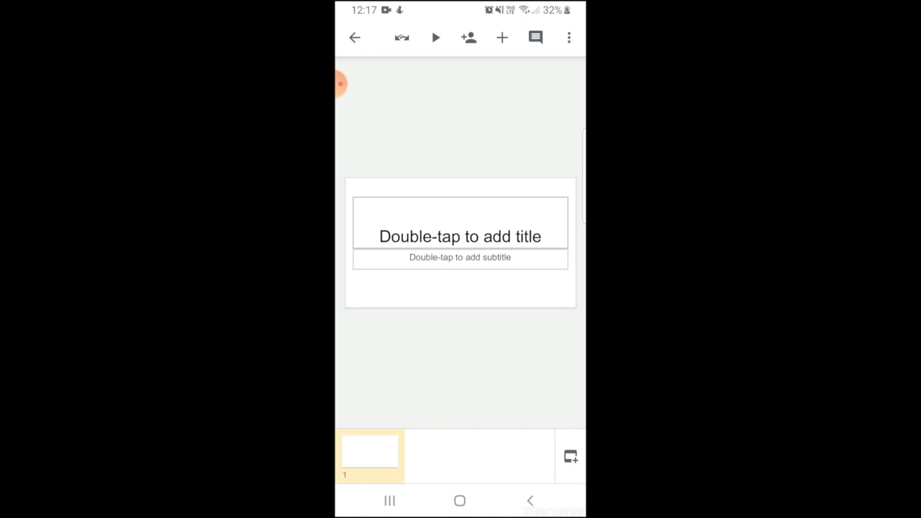
click(568, 38)
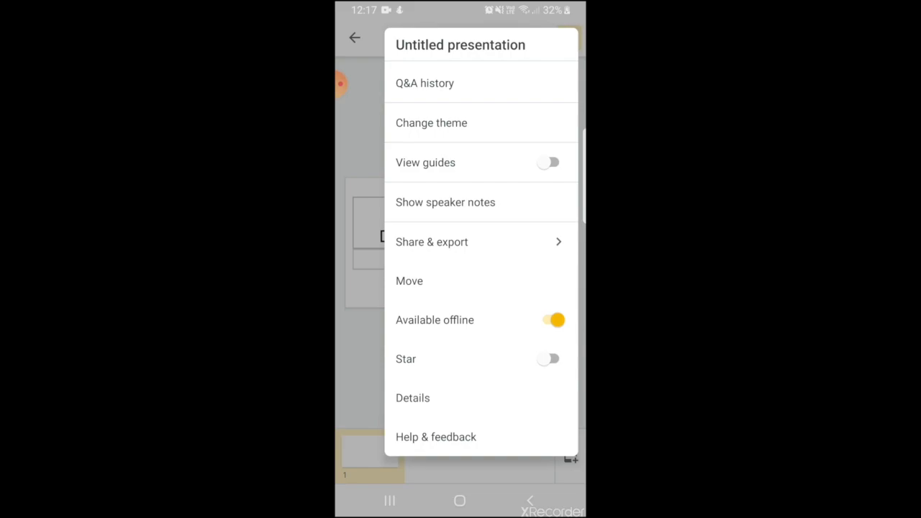
click(460, 44)
text(Lesson Plan -)
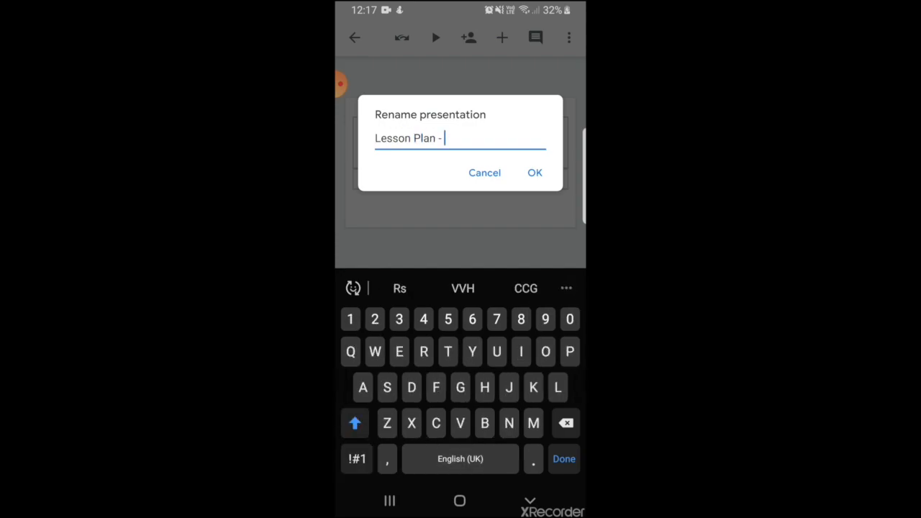
text(Our univer)
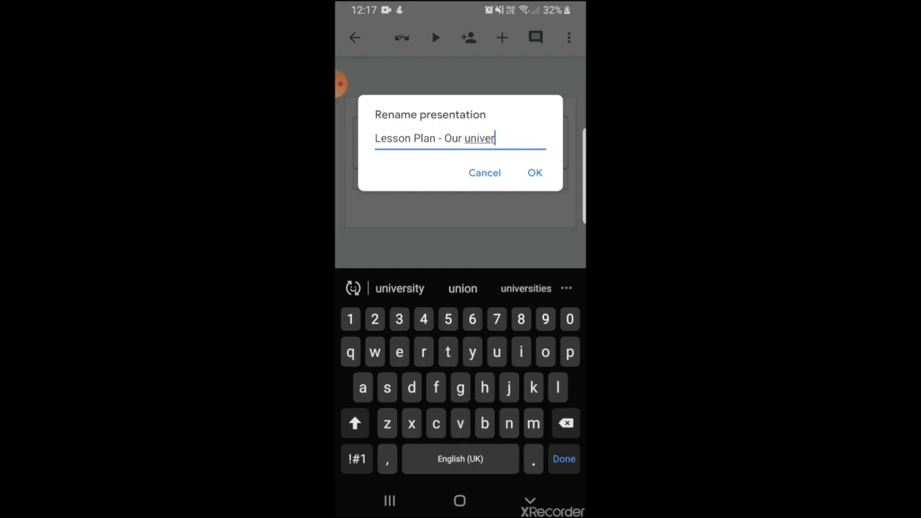
text(se)
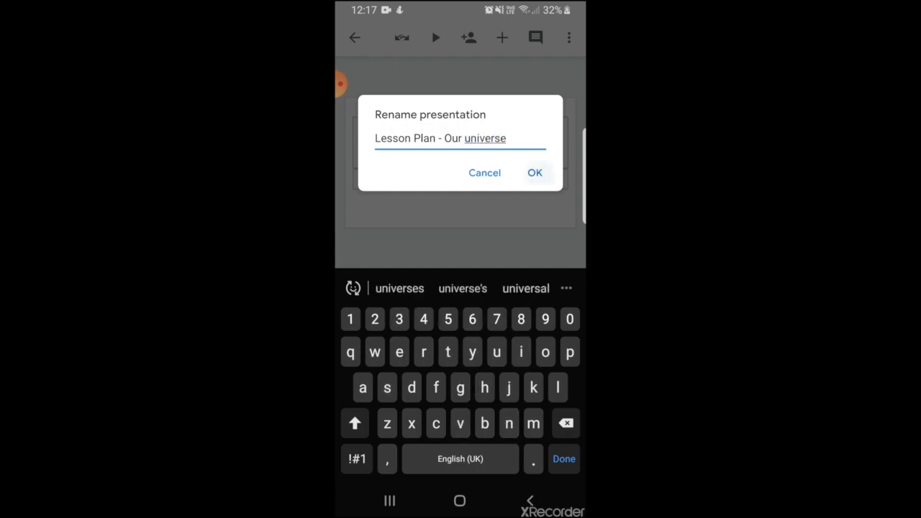
click(535, 173)
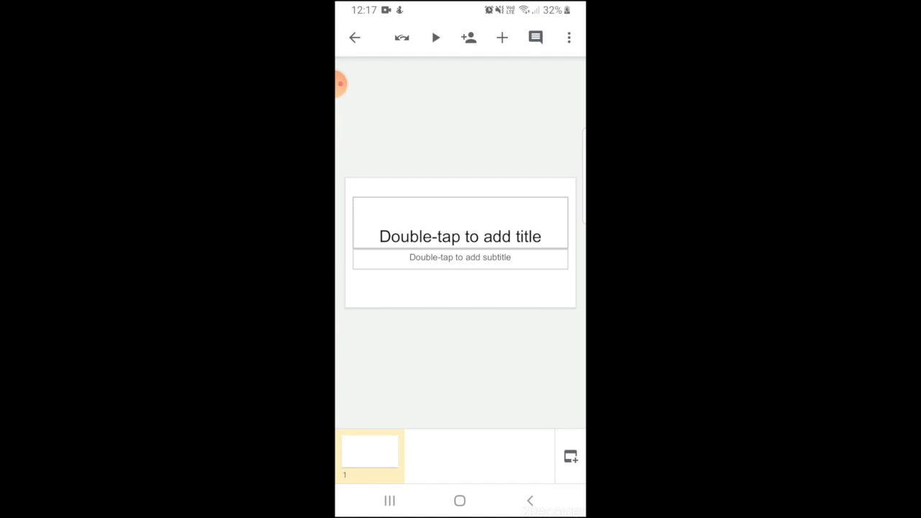
- Title the slide 'Our Universe' with a subtitle naming author Pooja and the date 17.04.2020
click(460, 236)
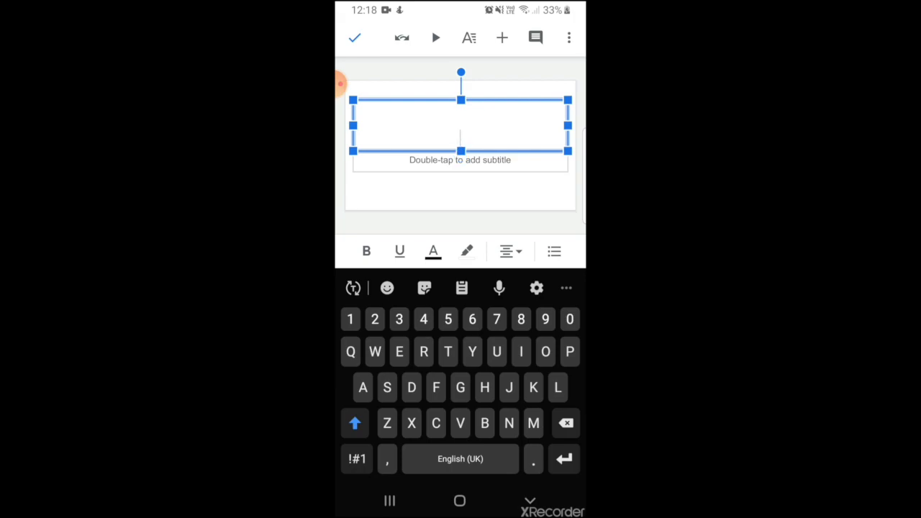
text(Our)
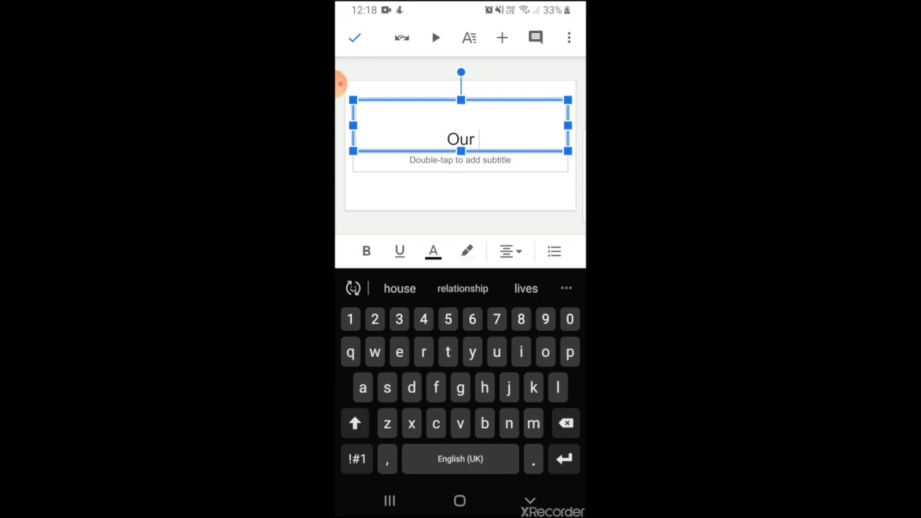
text(uni)
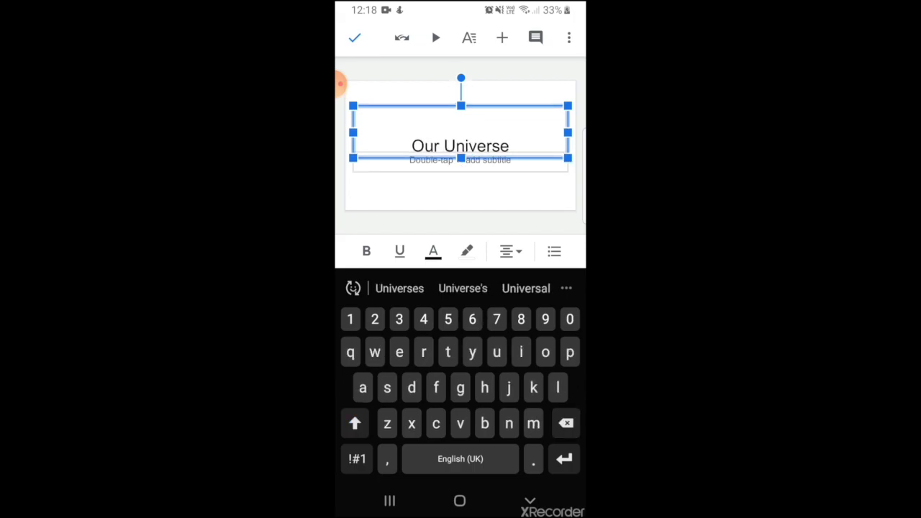
click(354, 38)
text(By Miss)
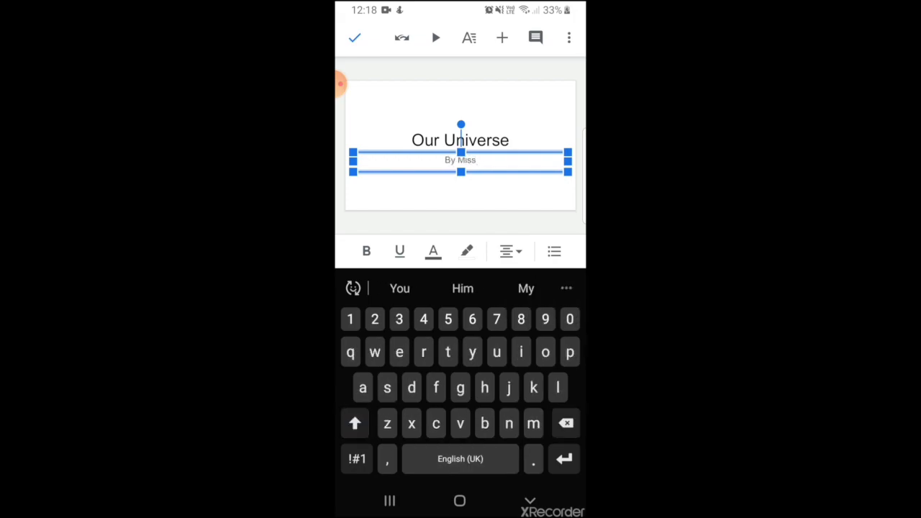
text(Pooja)
text(17.04.2020)
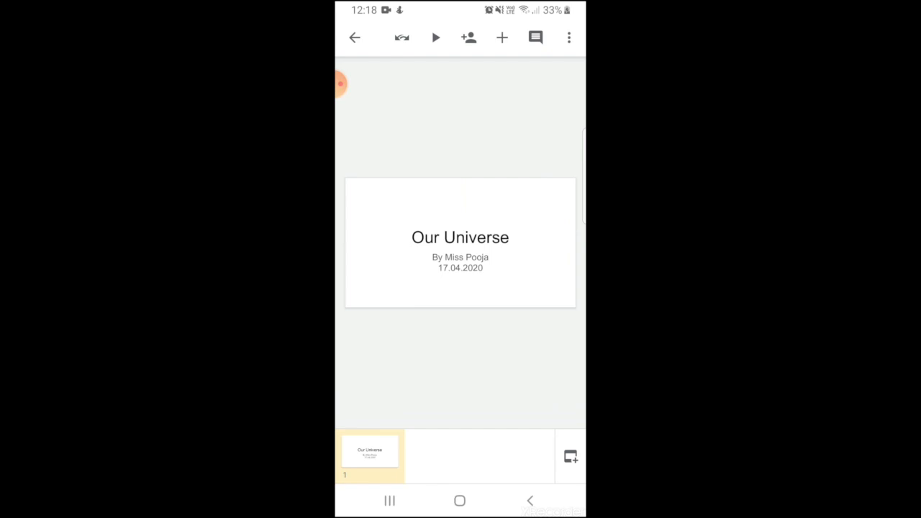
- Bring up and browse the Add slide layout list
click(501, 38)
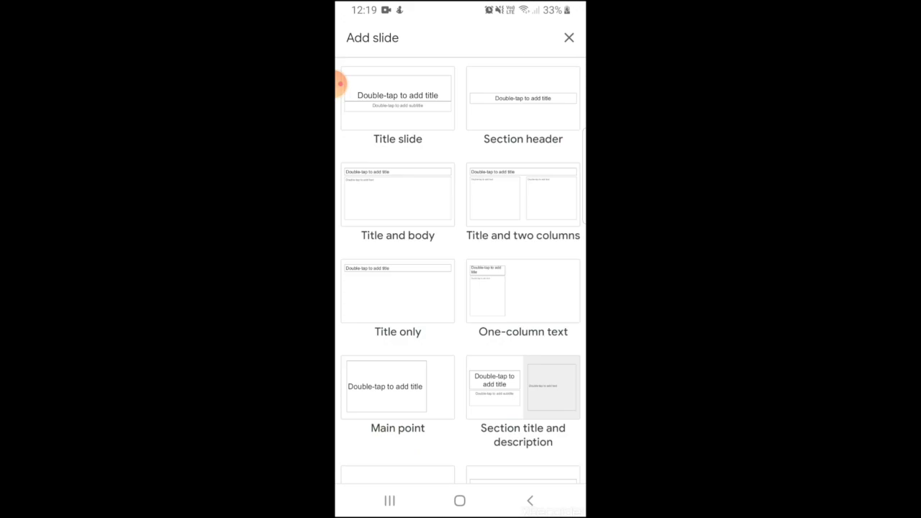
scroll(down, 3)
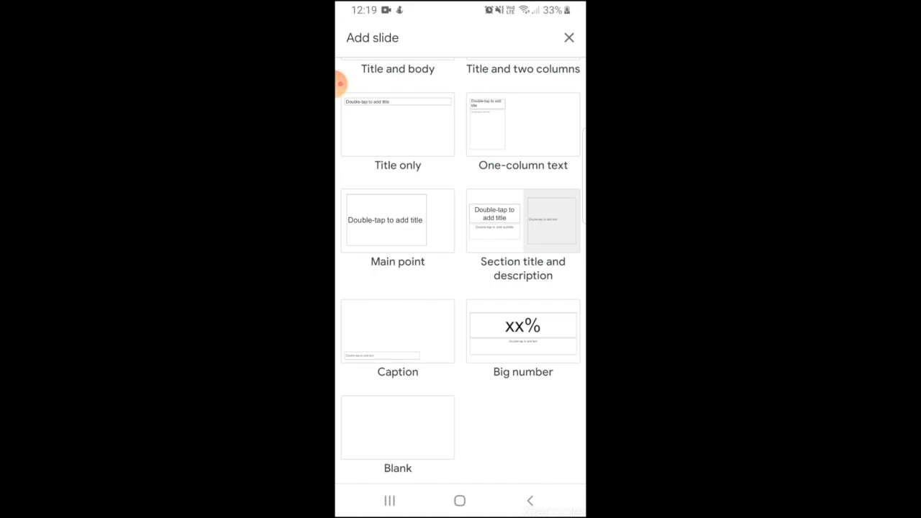
scroll(down, 3)
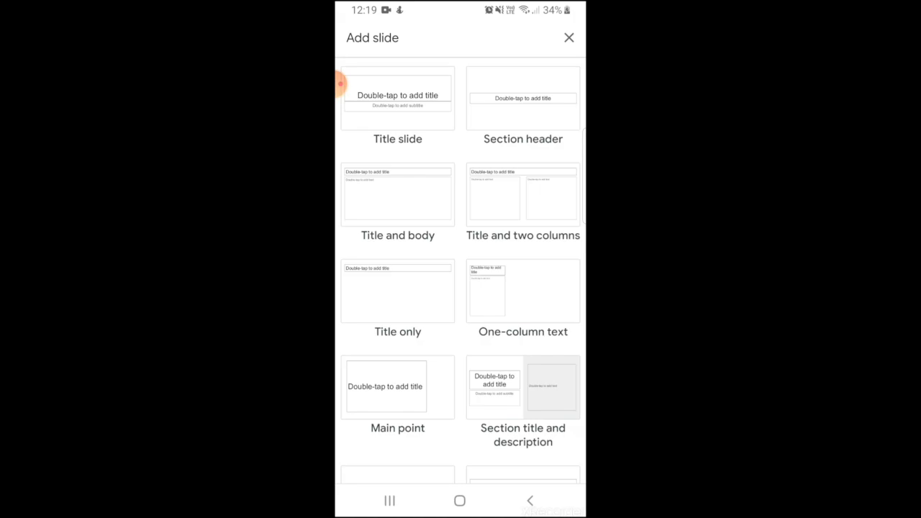
- Add a Title and body slide 'Solar system' with body 'Our solar system consists of'
click(397, 194)
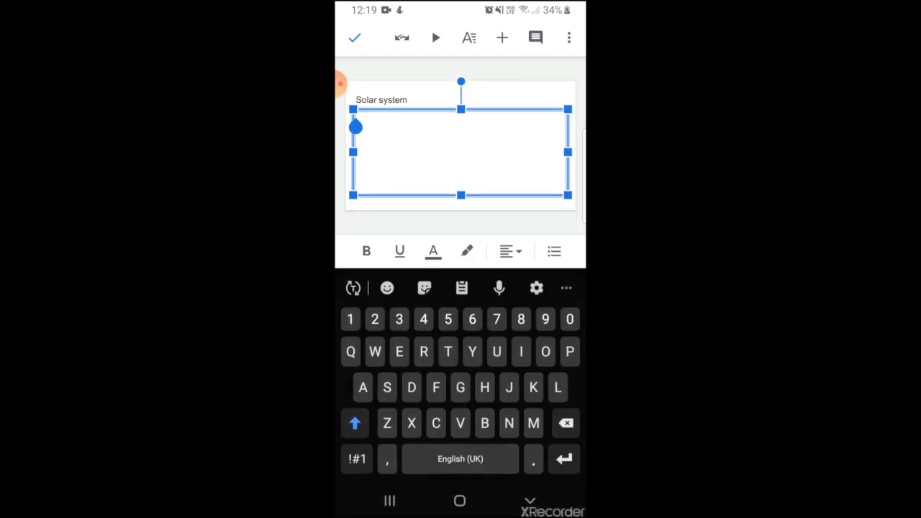
text(Our)
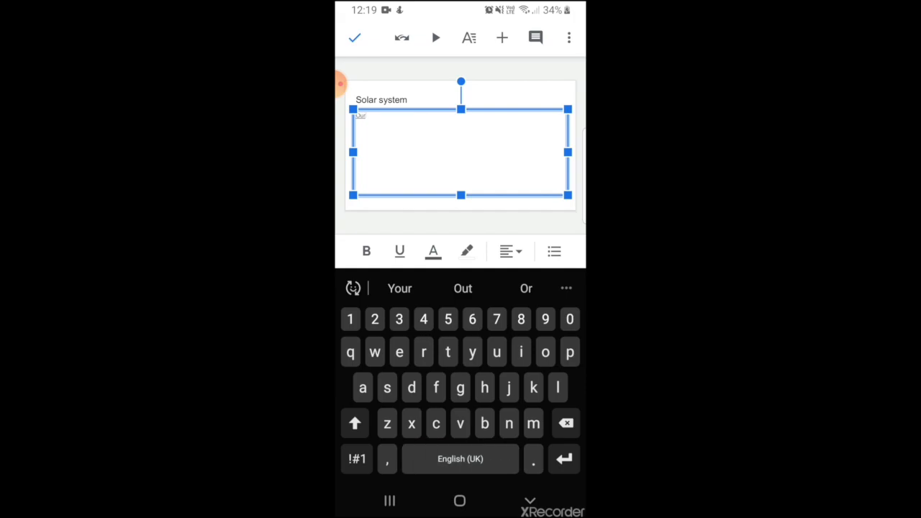
text(solar system cons)
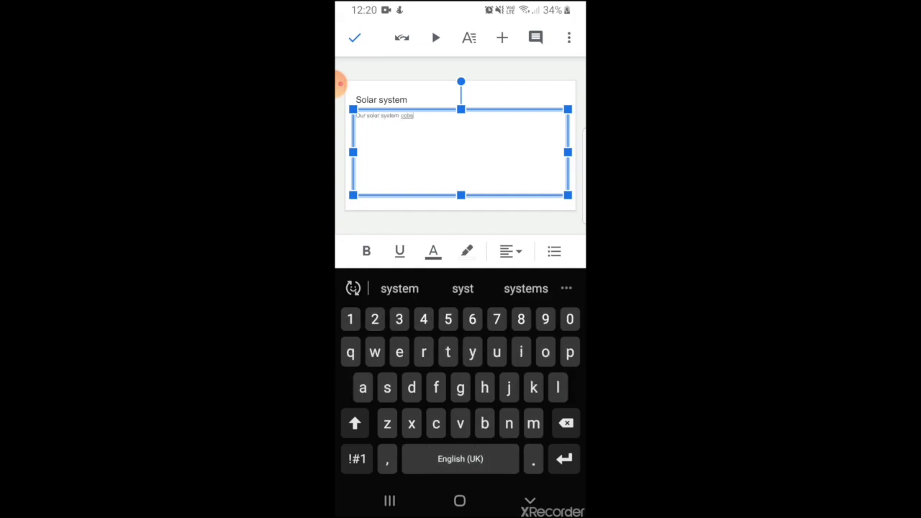
click(399, 288)
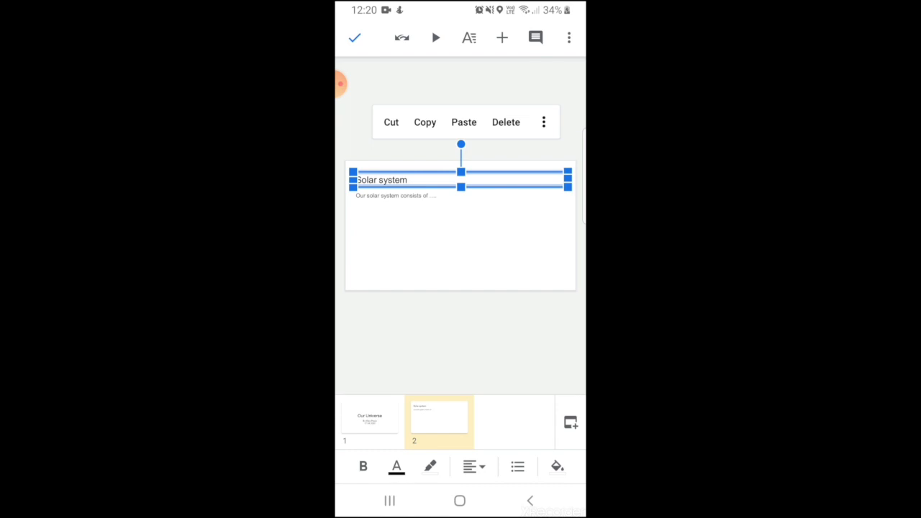
- Style the 'Solar system' title bold, underlined, Comic Sans MS and orange theme colour
click(469, 38)
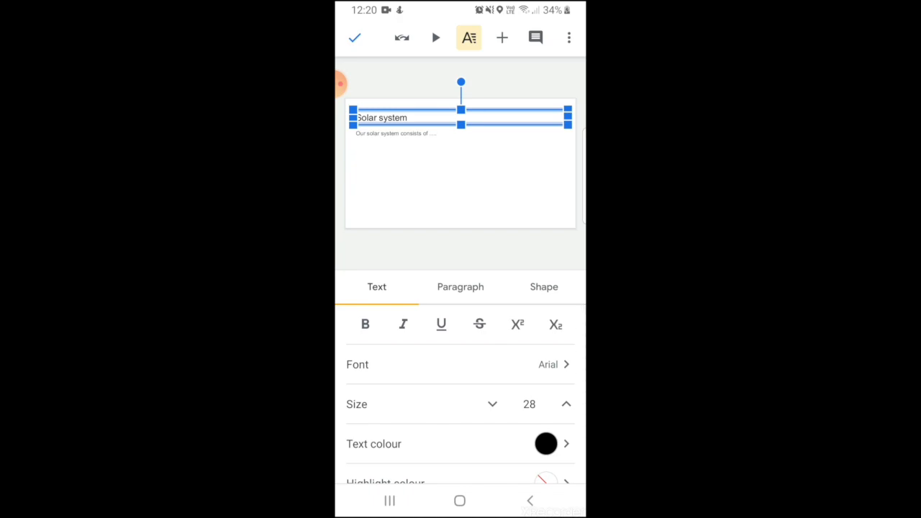
click(365, 323)
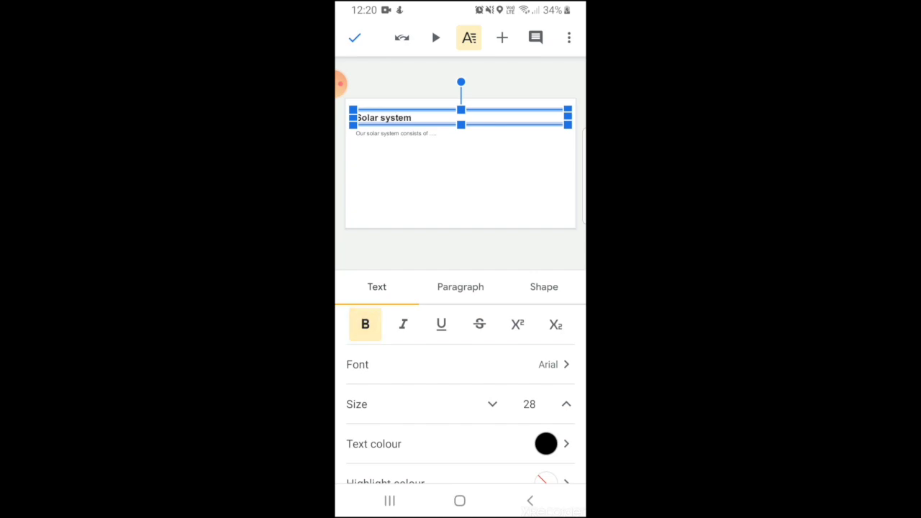
click(441, 325)
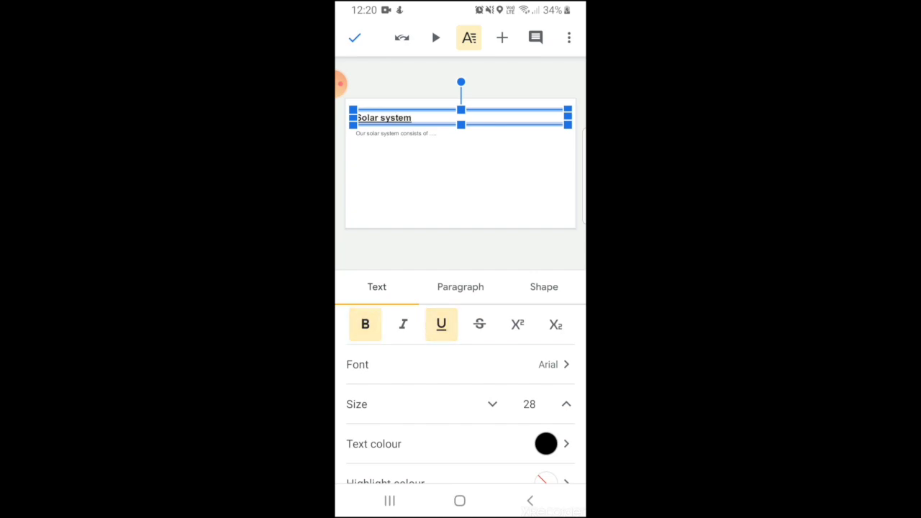
click(548, 364)
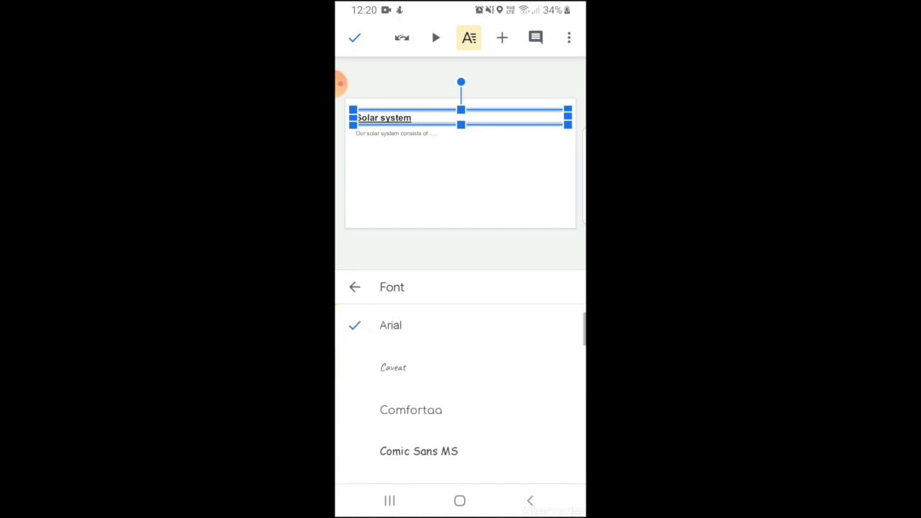
click(419, 451)
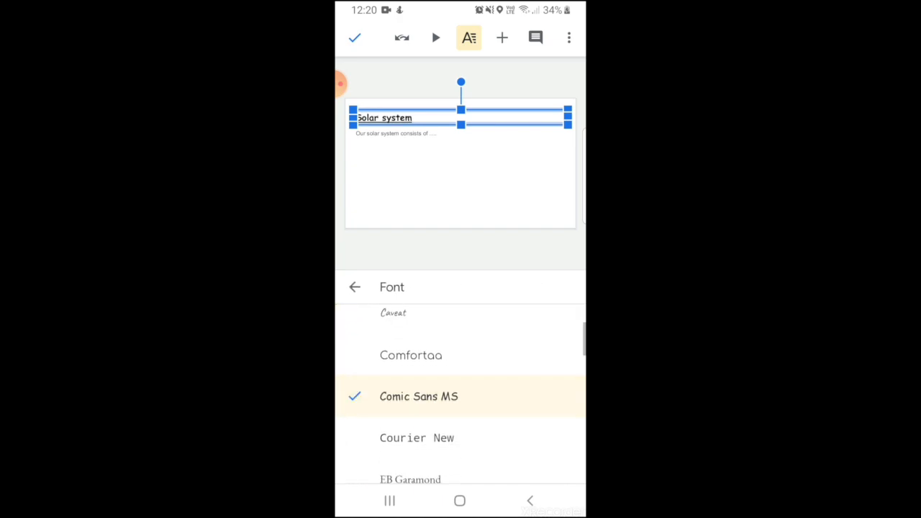
click(354, 286)
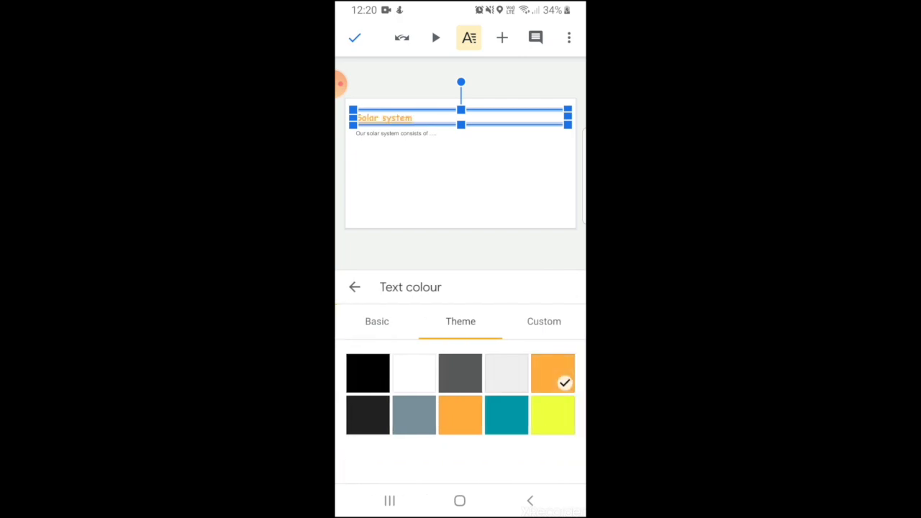
click(354, 286)
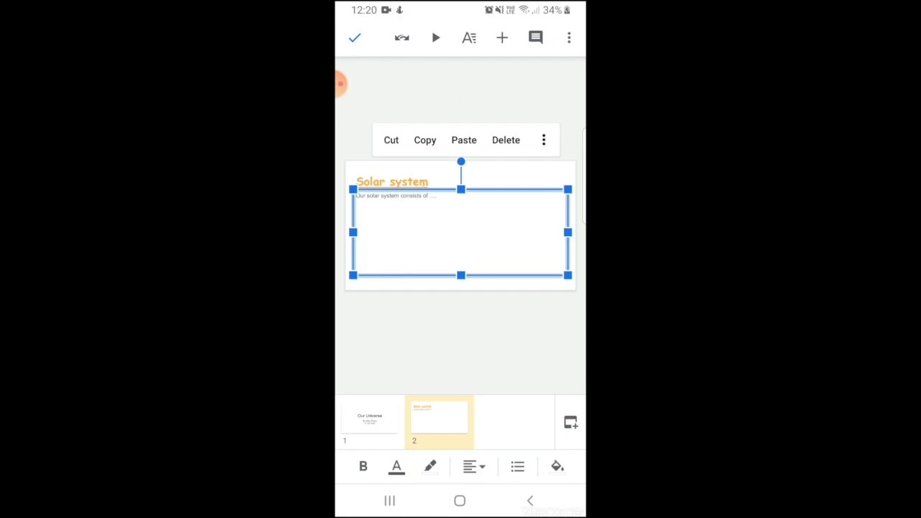
- Add a Title and two columns slide 'Compare the features of Earth and Mars' with Earth and Mars bullets
click(501, 37)
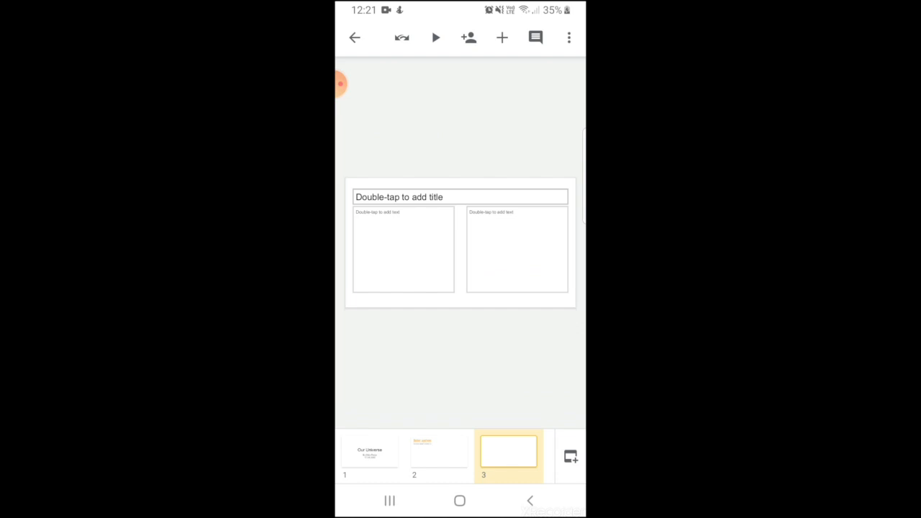
double_click(403, 252)
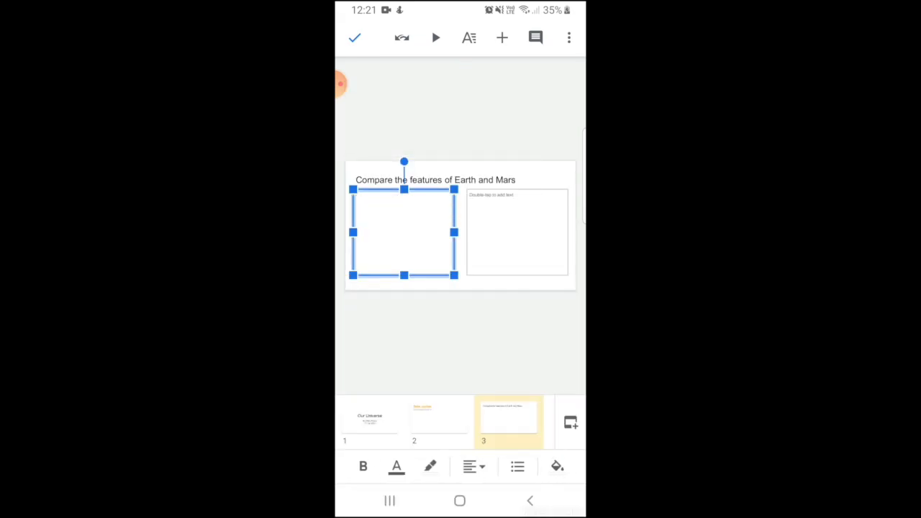
double_click(403, 233)
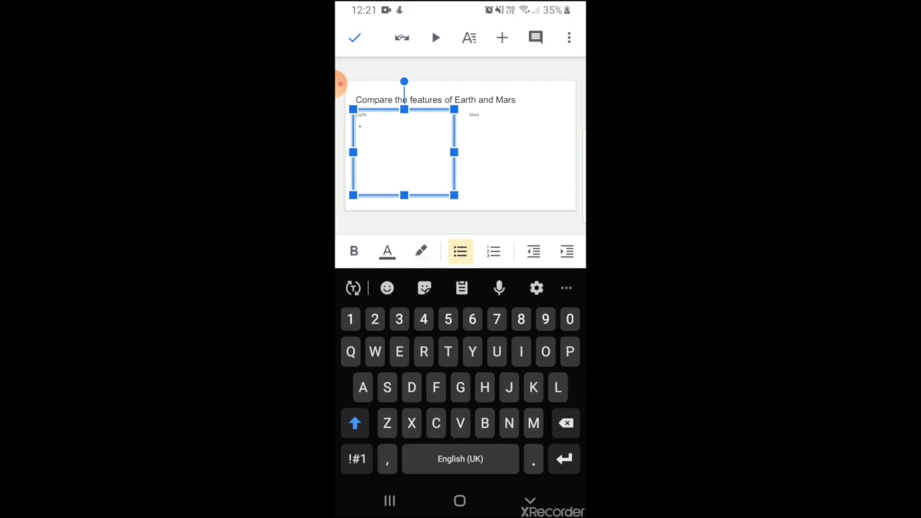
text(Earth)
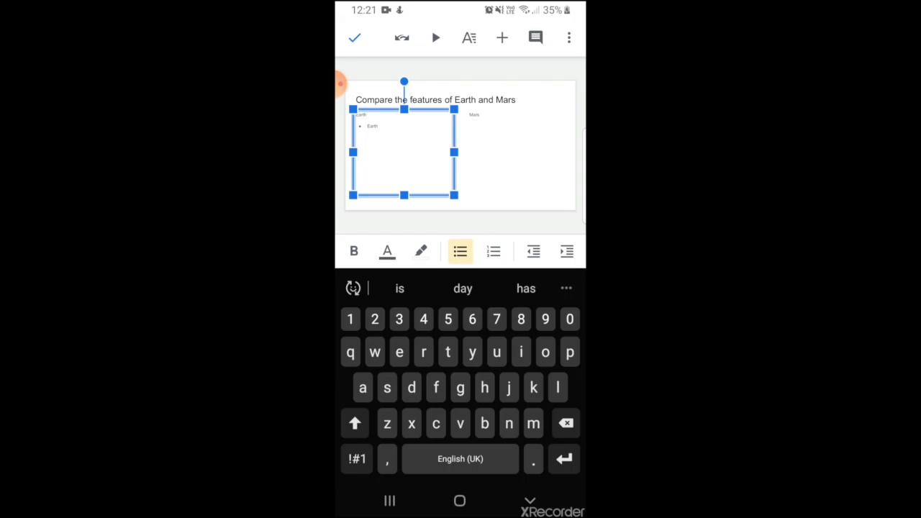
text(m)
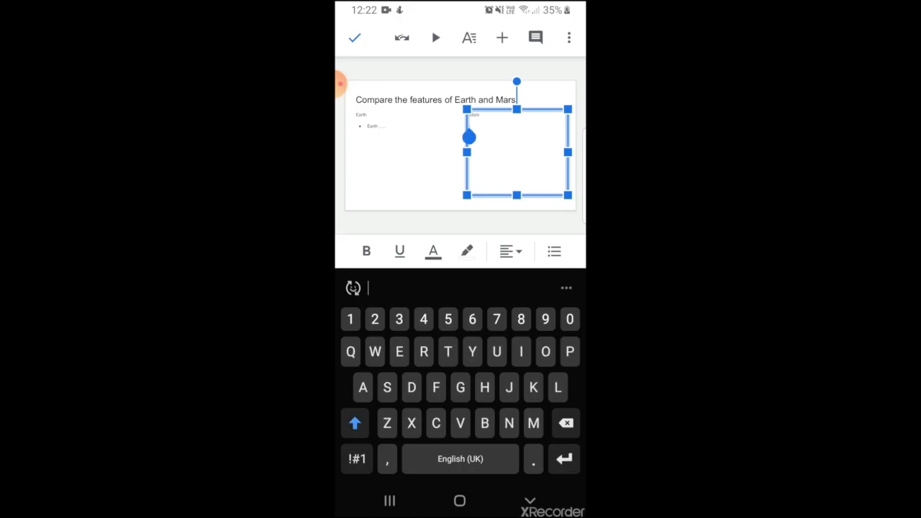
text(d)
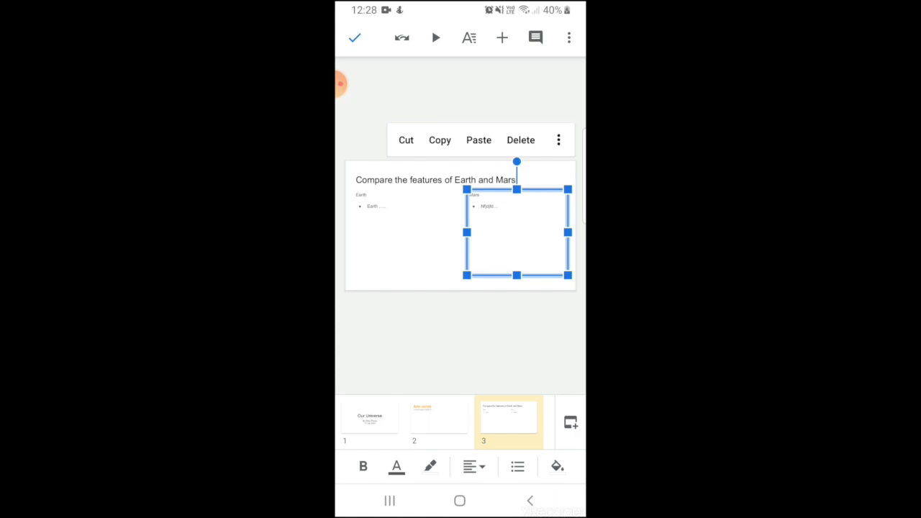
- Add a Title only slide headed 'Solar system'
click(502, 37)
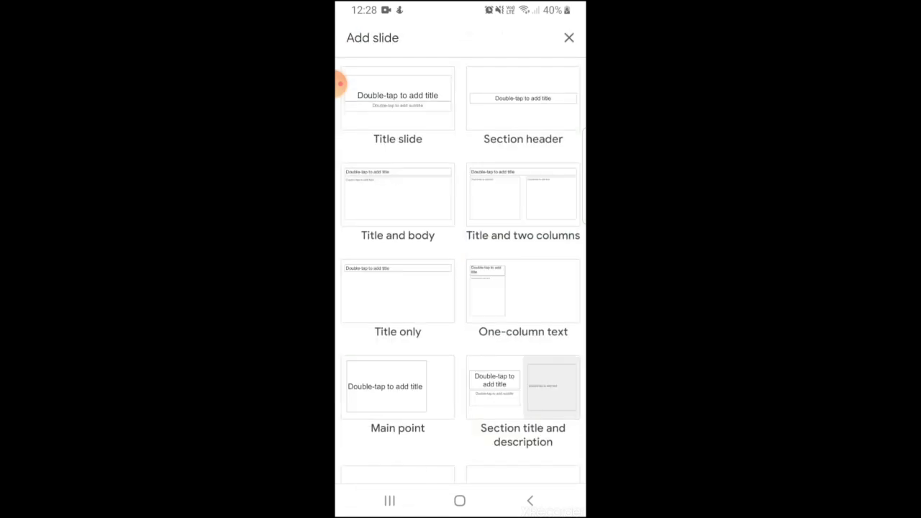
click(397, 292)
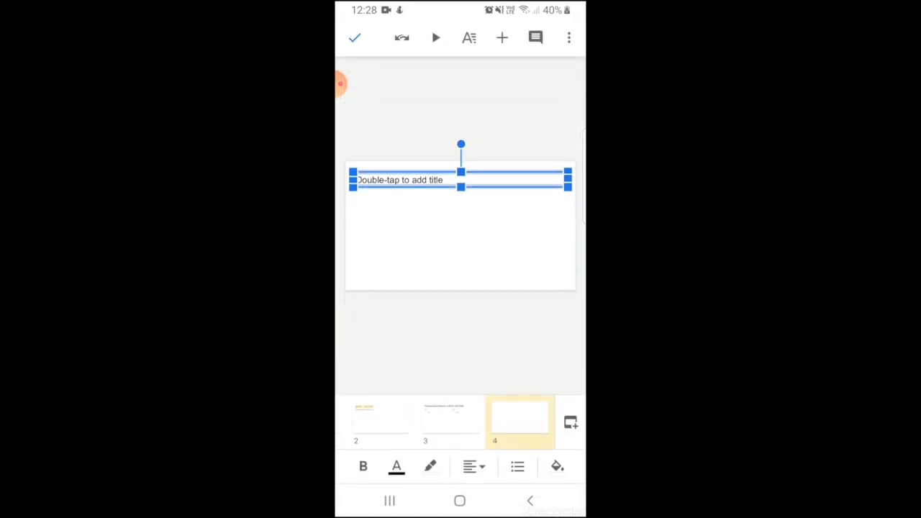
text(Solar system)
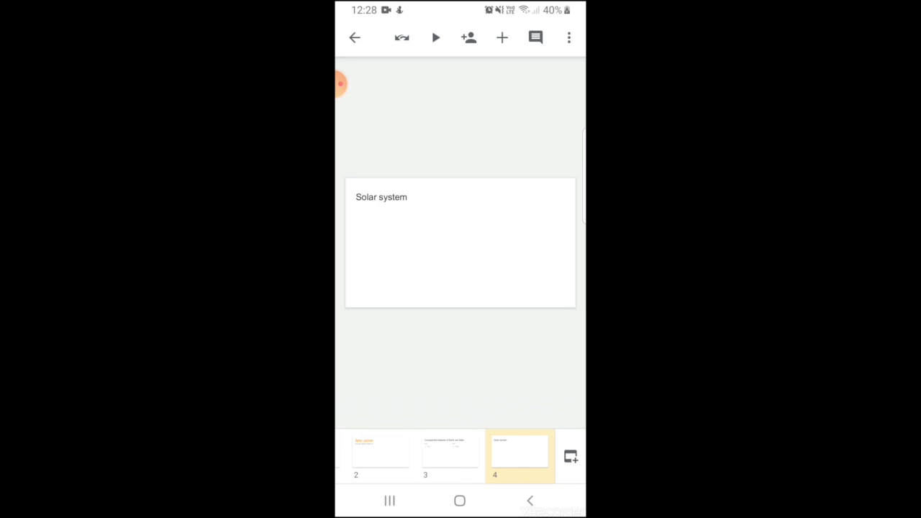
- Insert the solar system diagram from the phone's photos beneath the slide 4 title
click(502, 38)
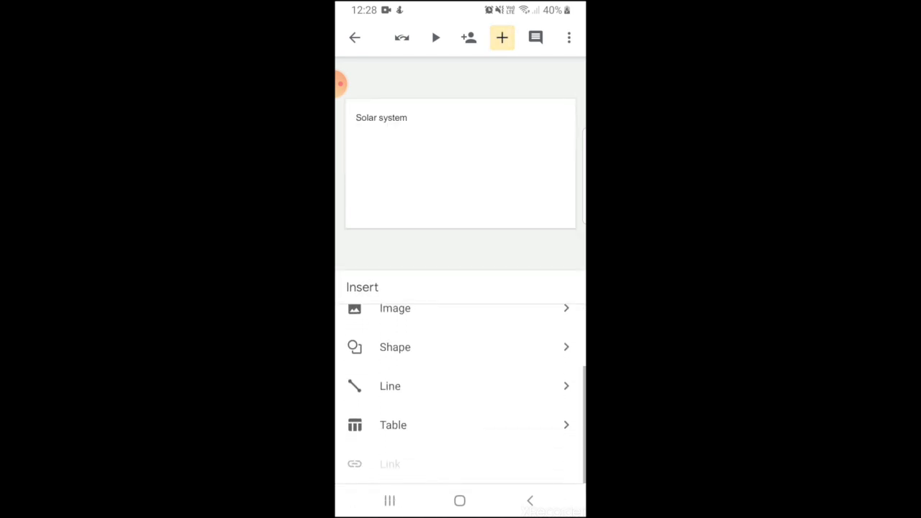
scroll(down, 3)
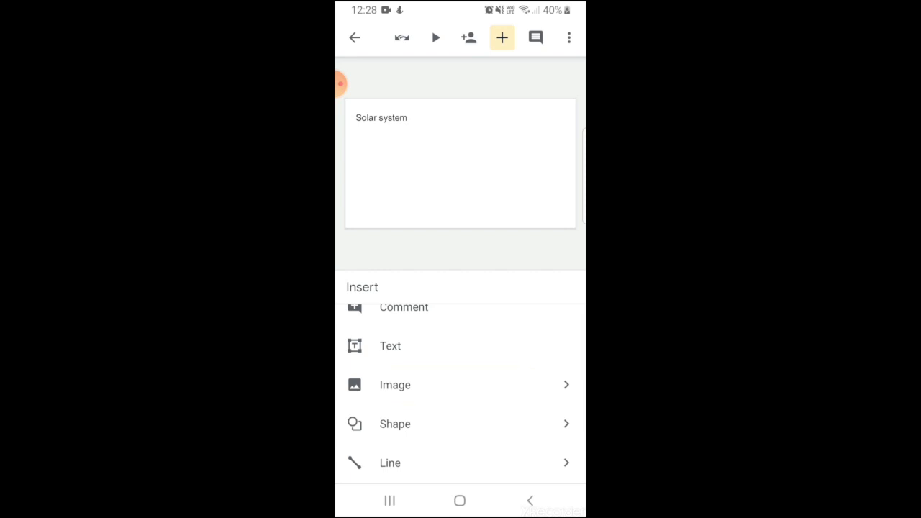
click(395, 385)
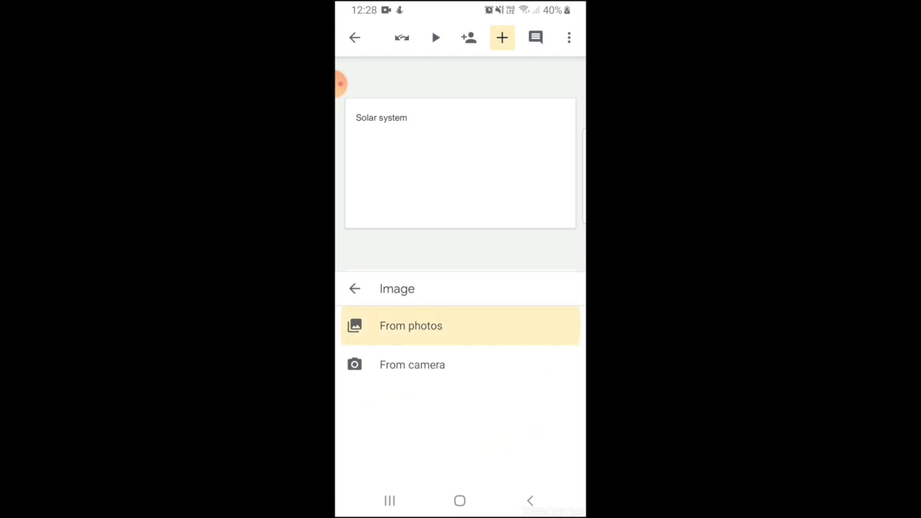
click(411, 325)
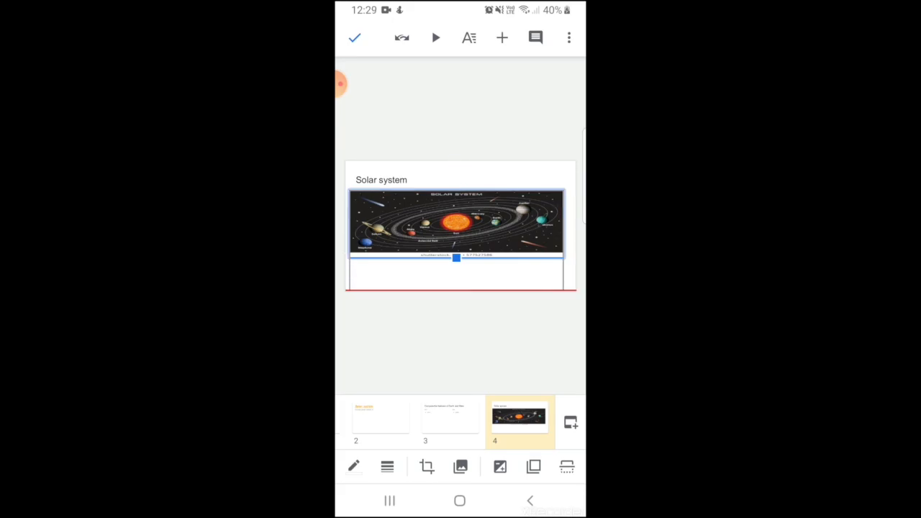
click(457, 223)
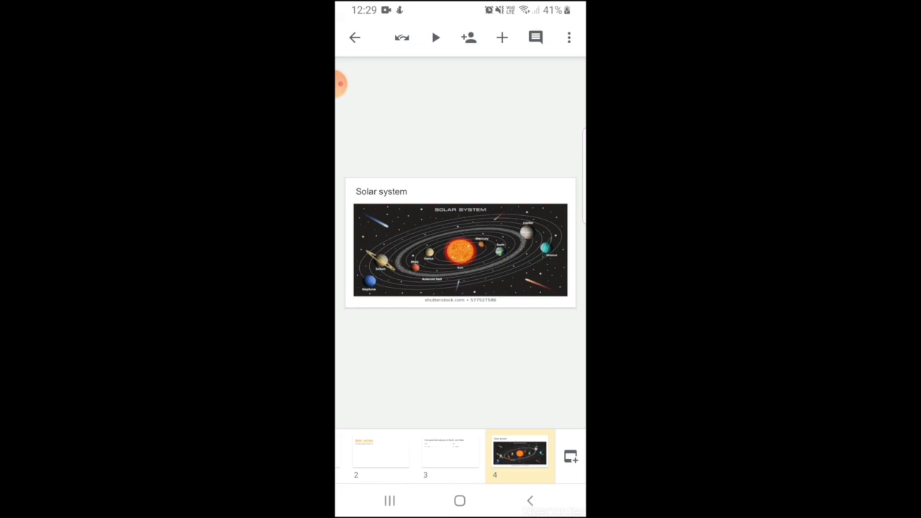
- Review the deck's sharing settings and close them
click(568, 37)
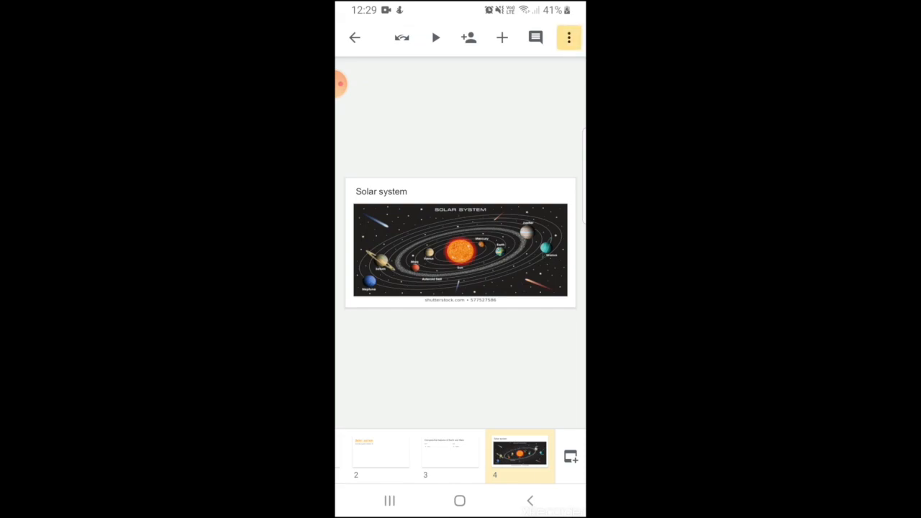
click(568, 37)
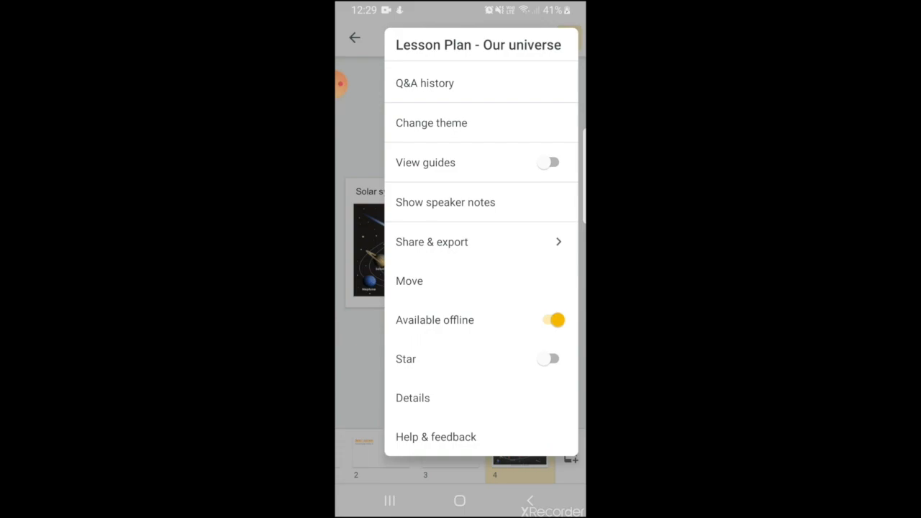
click(432, 242)
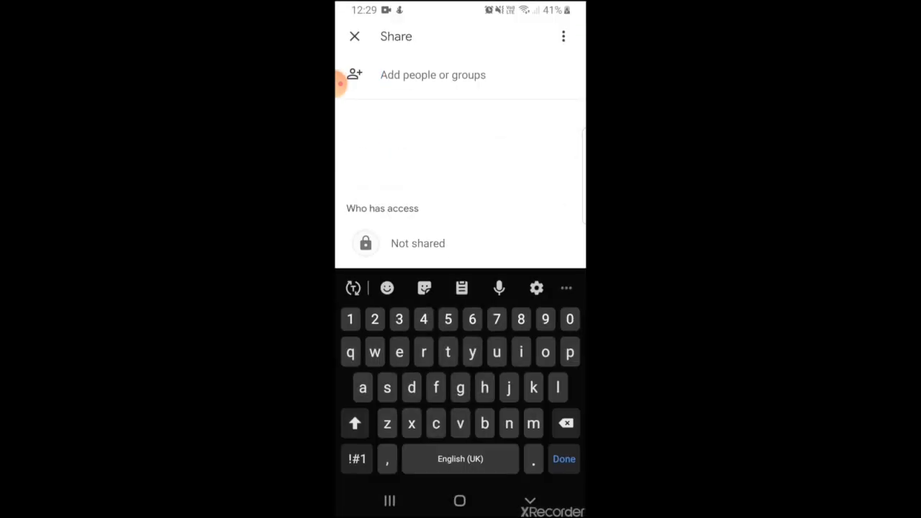
click(354, 36)
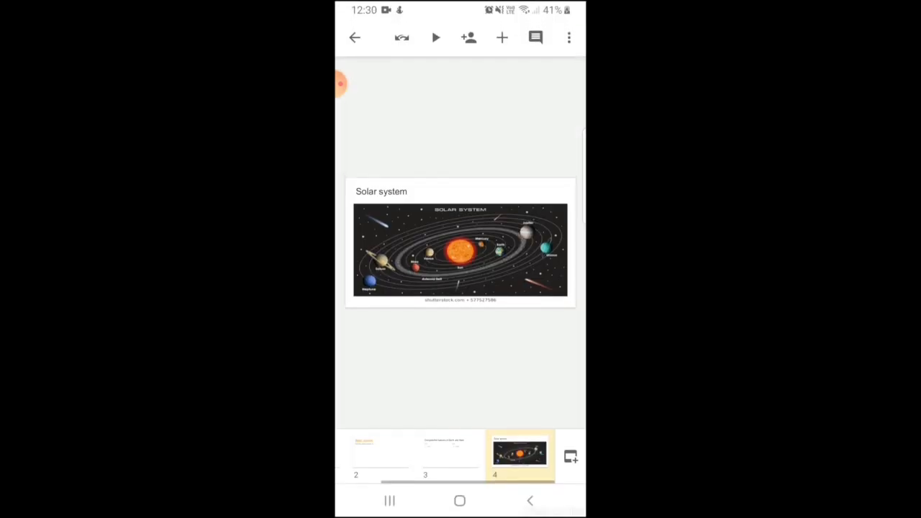
- Save the deck as a PowerPoint (.pptx) file via Share & export > Save as
click(568, 37)
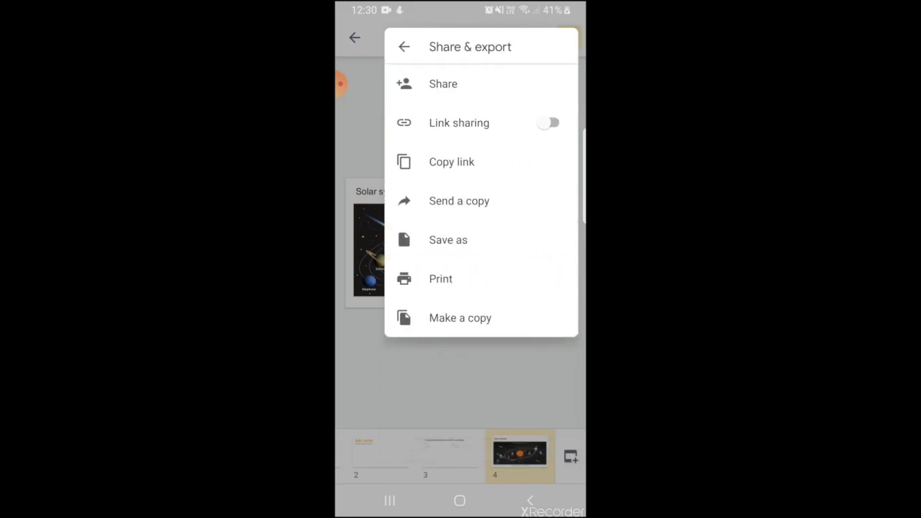
click(448, 240)
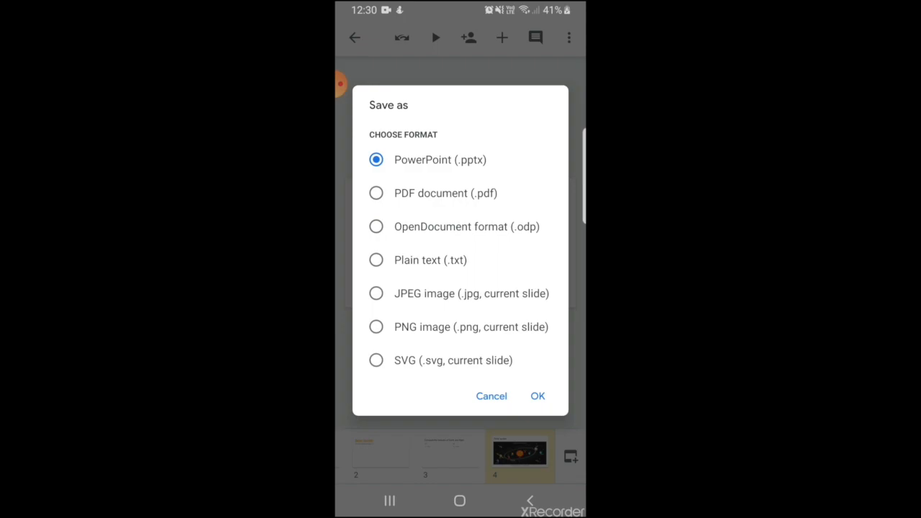
click(537, 395)
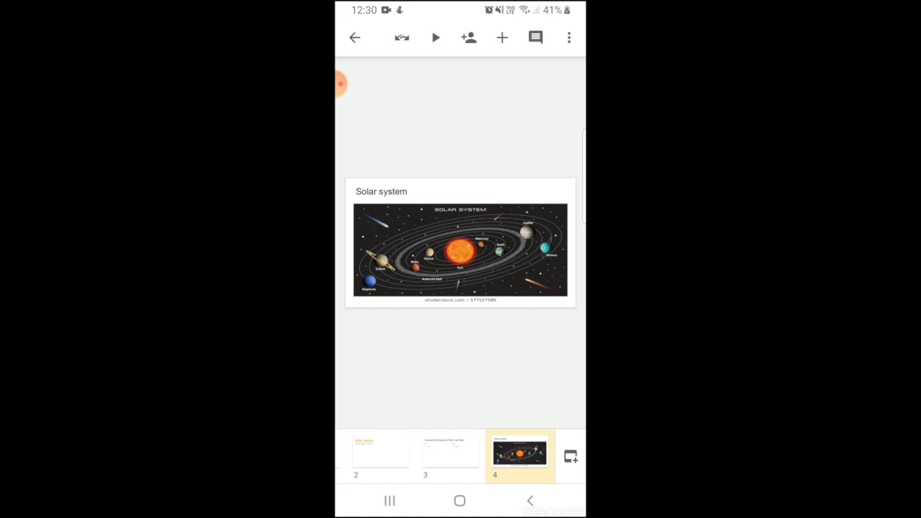
- Copy the deck's shareable link via the Share & export menu's Copy link option
click(568, 37)
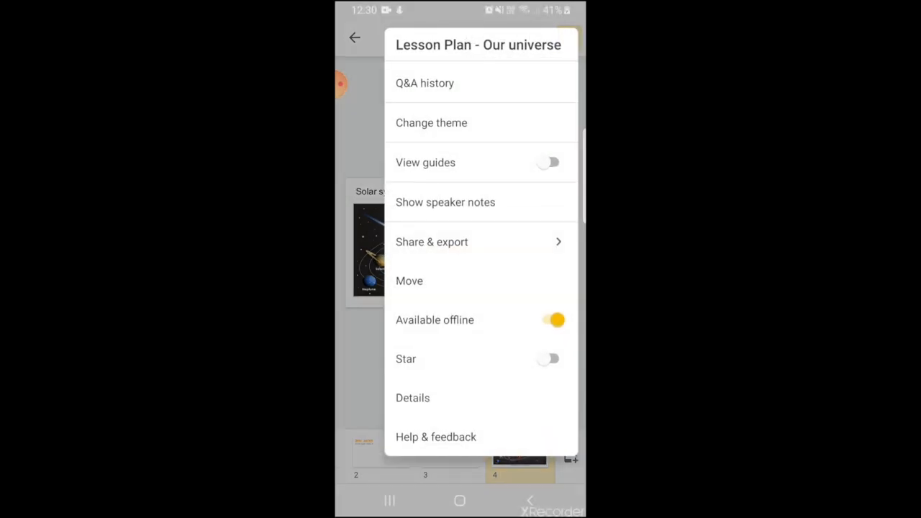
click(431, 242)
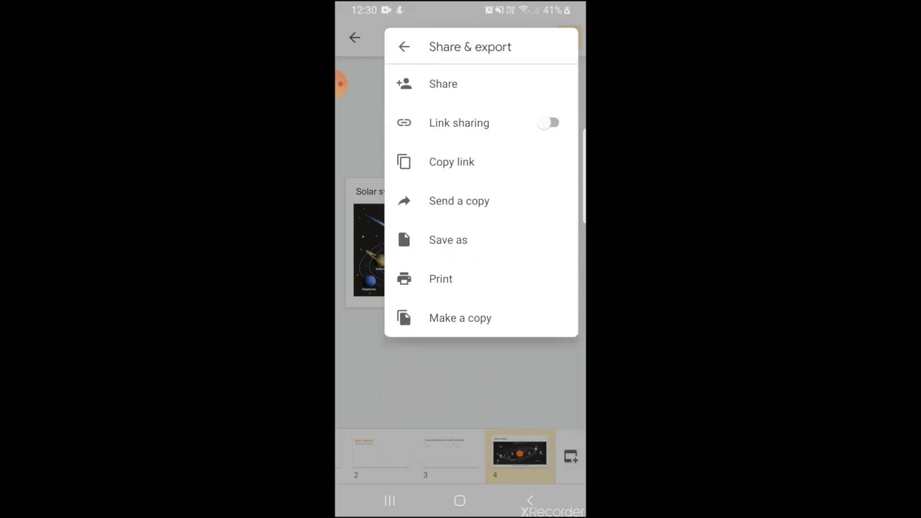
click(451, 161)
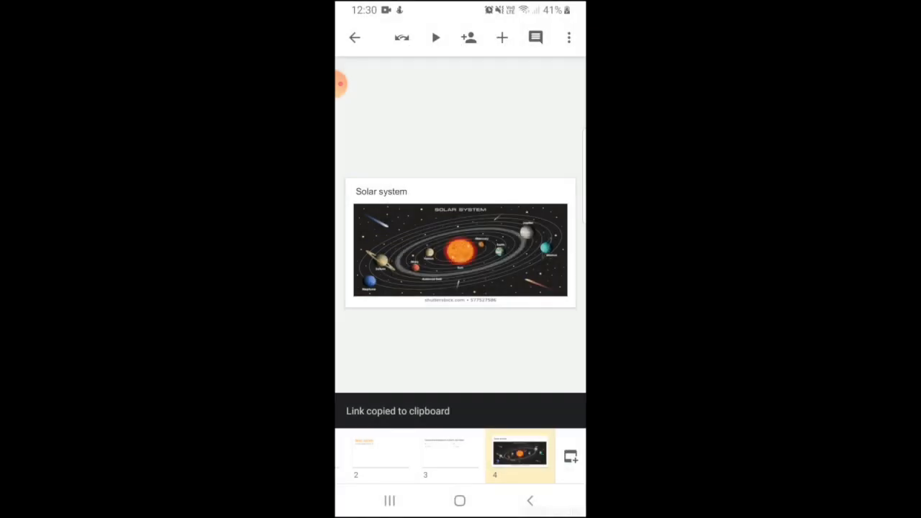